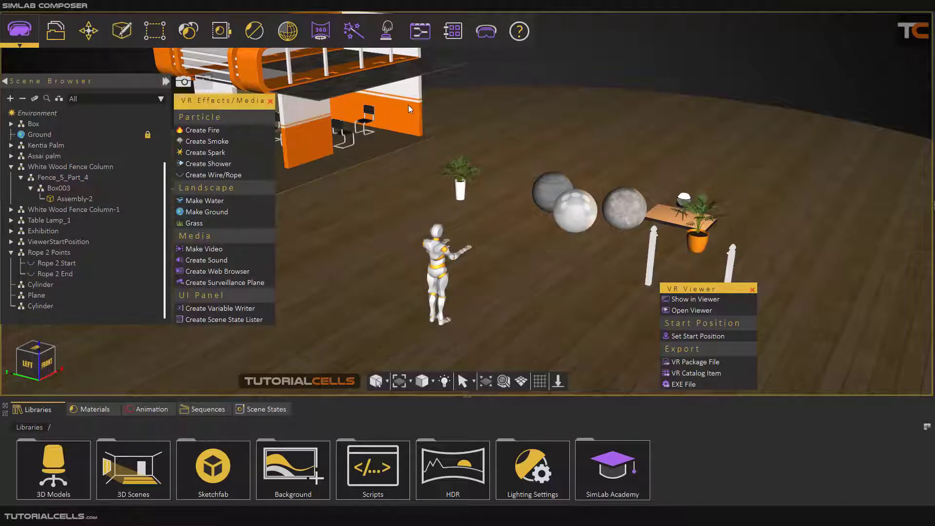
pyautogui.moveTo(387, 113)
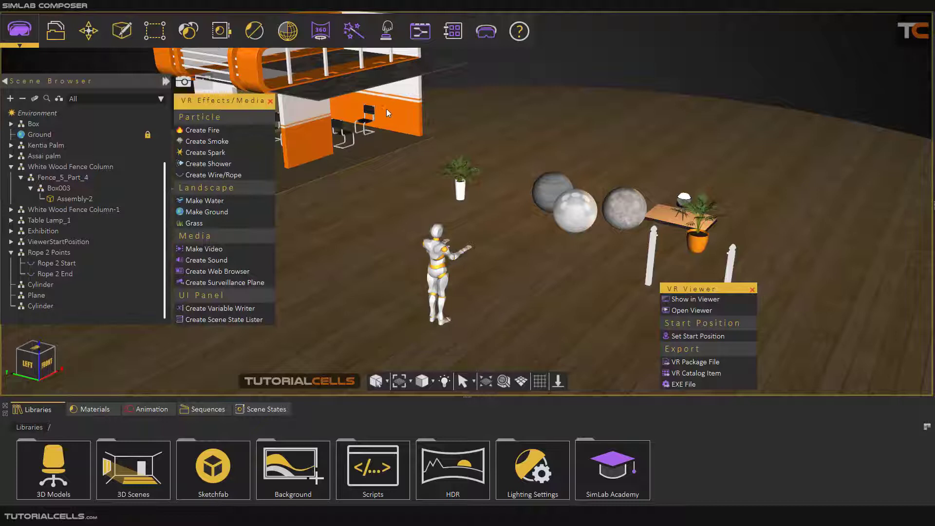
pyautogui.moveTo(553, 255)
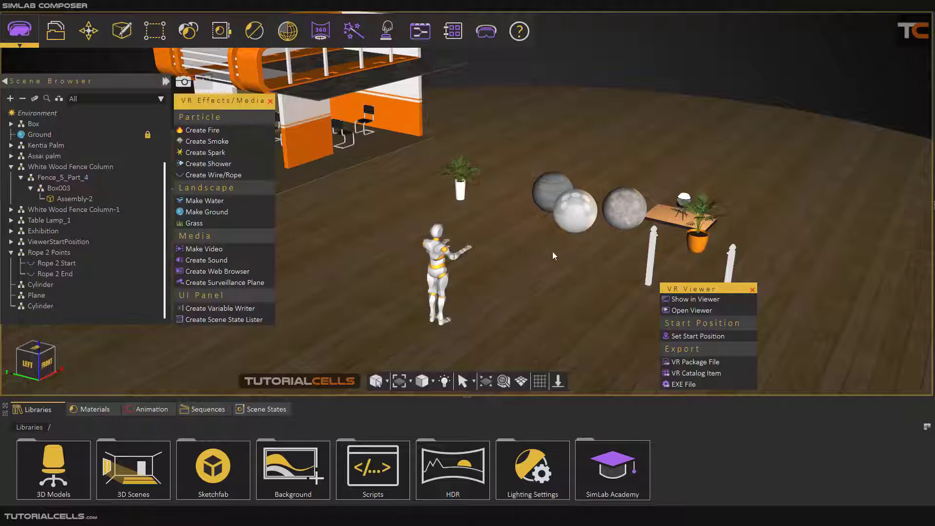
pyautogui.moveTo(553, 234)
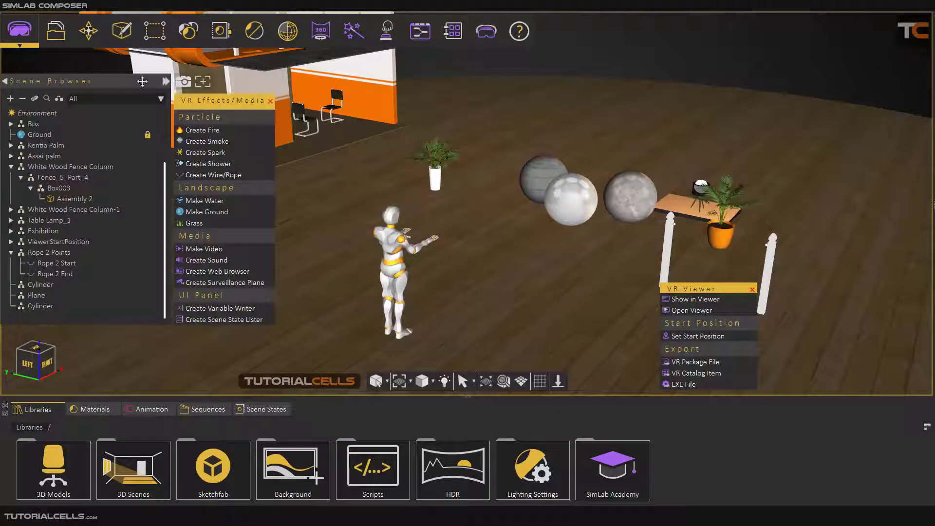
# Add a VR camera by the orange booth wall and select Camera-4 as the source.
pyautogui.click(321, 31)
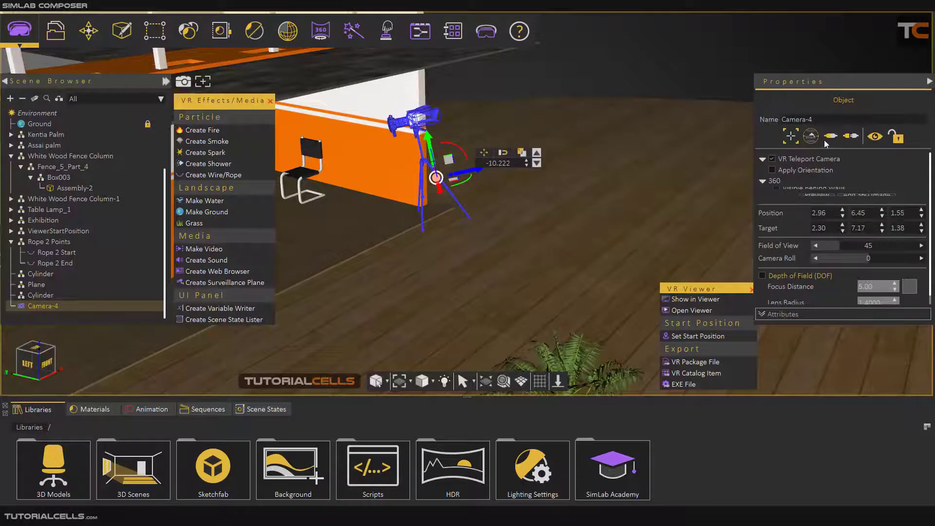
pyautogui.click(691, 310)
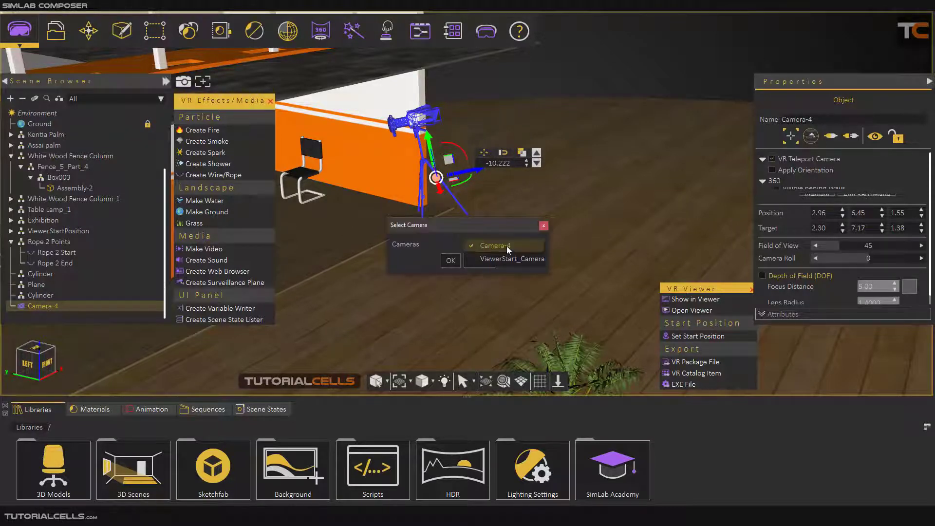
pyautogui.click(450, 261)
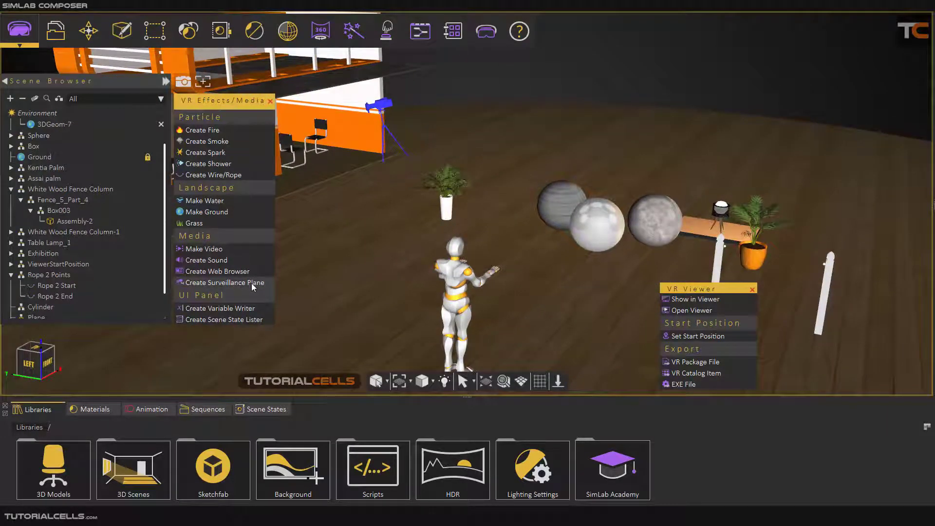
# Create a surveillance plane and drag it in front of the mannequin.
pyautogui.click(225, 282)
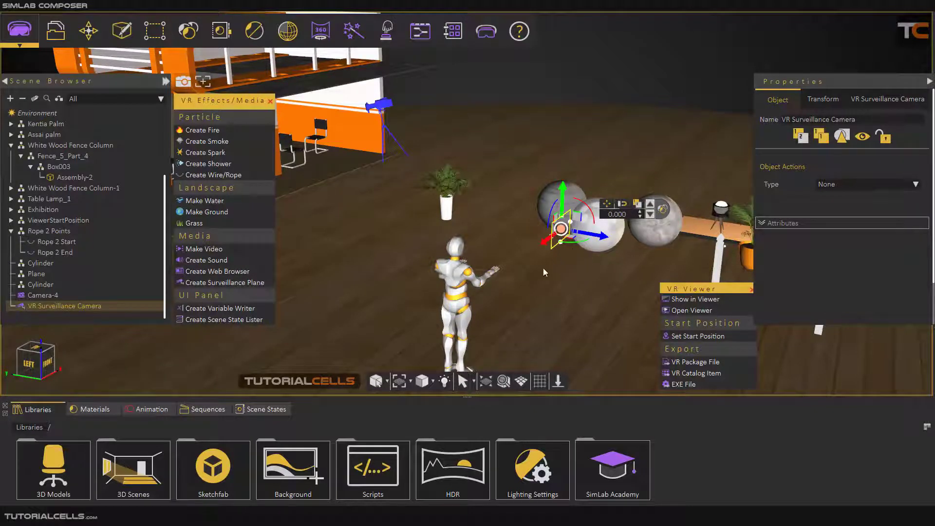
pyautogui.moveTo(560, 224); pyautogui.dragTo(517, 271)
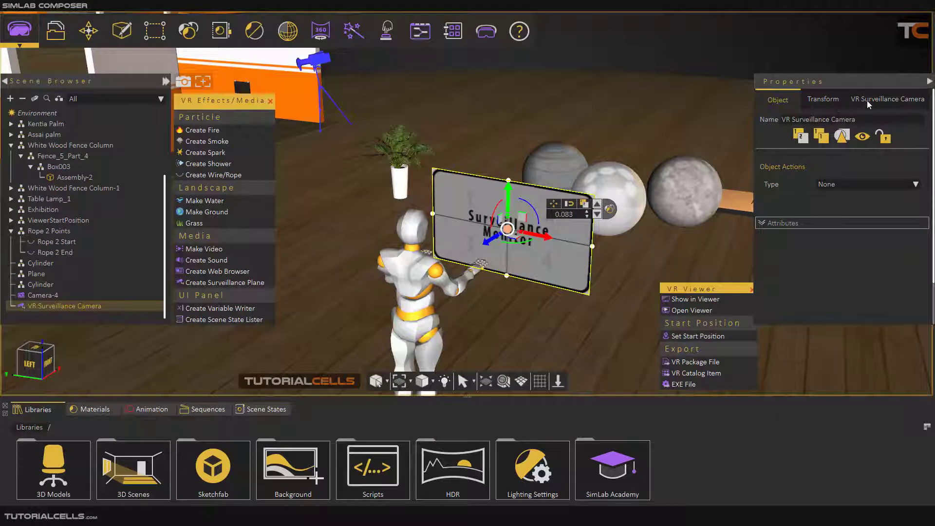
# Show the surveillance plane's VR Surveillance Camera properties.
pyautogui.click(886, 99)
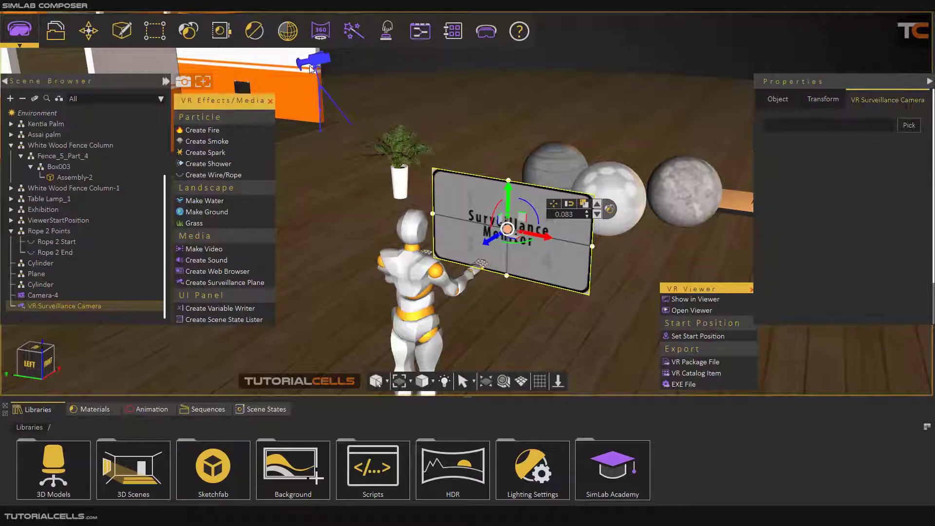
pyautogui.moveTo(817, 170)
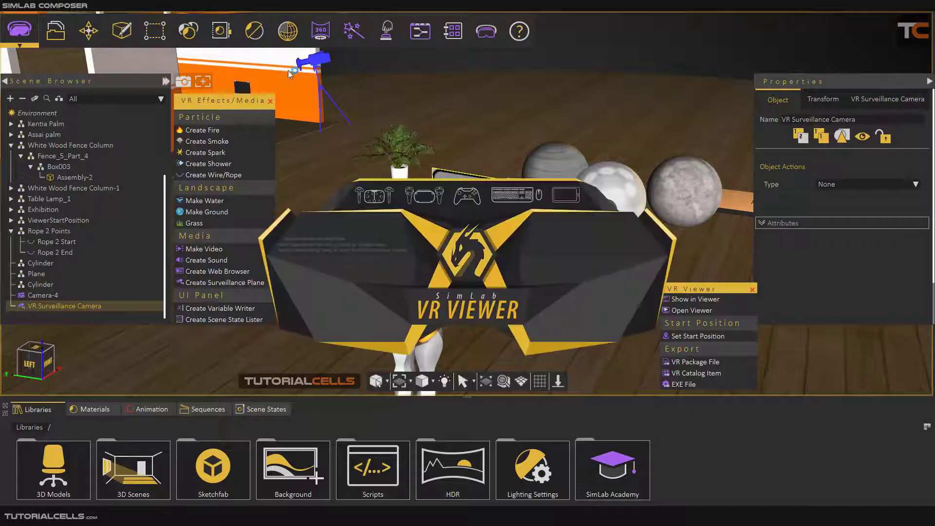
# Preview the Camera-4 feed on the panel in VR Viewer, then close without saving.
pyautogui.click(691, 310)
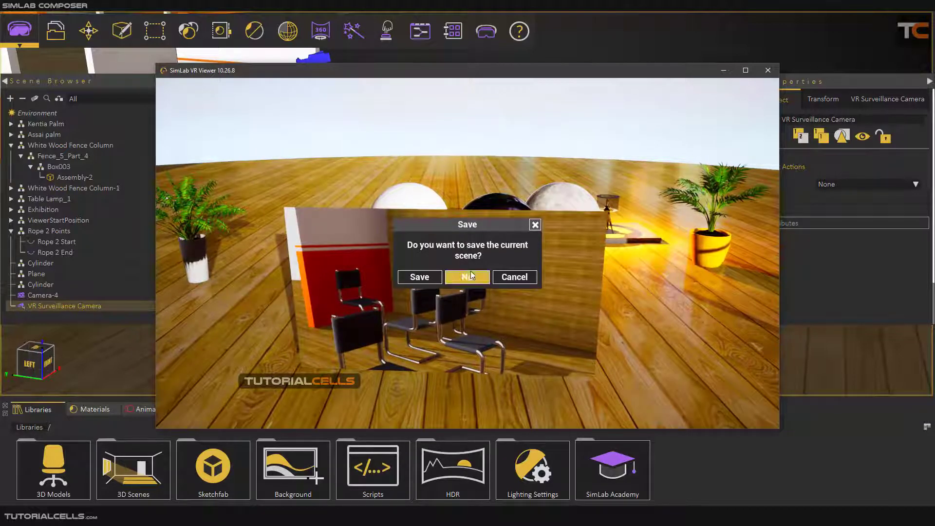
pyautogui.click(467, 276)
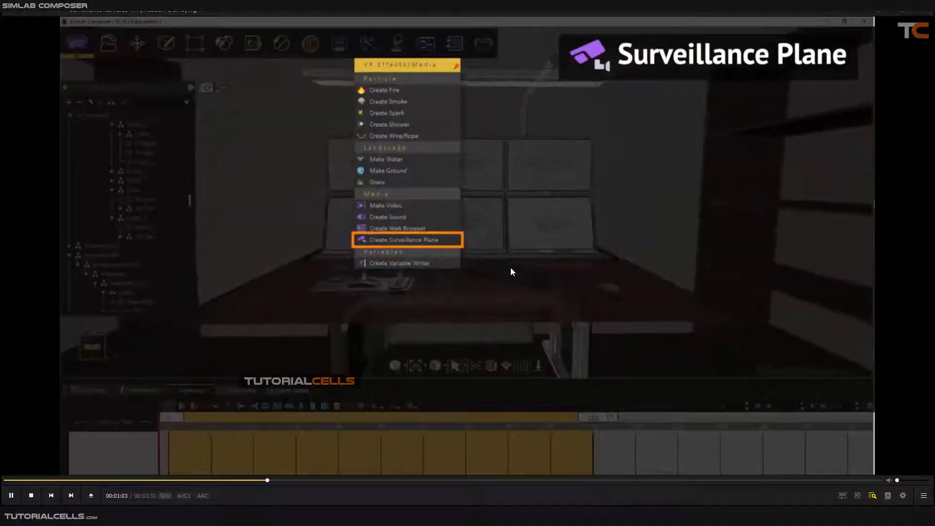
# Watch the six-monitor surveillance reference clip, then close the player.
pyautogui.click(406, 239)
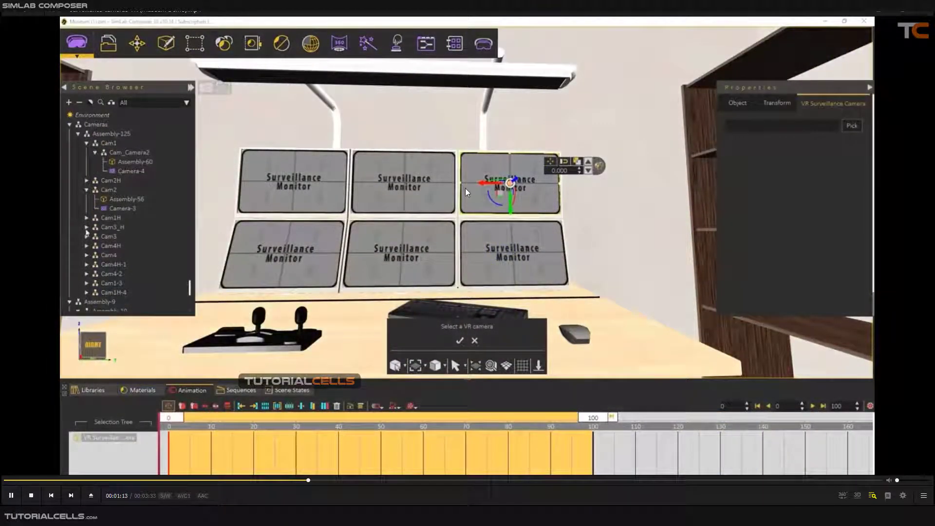
pyautogui.click(108, 236)
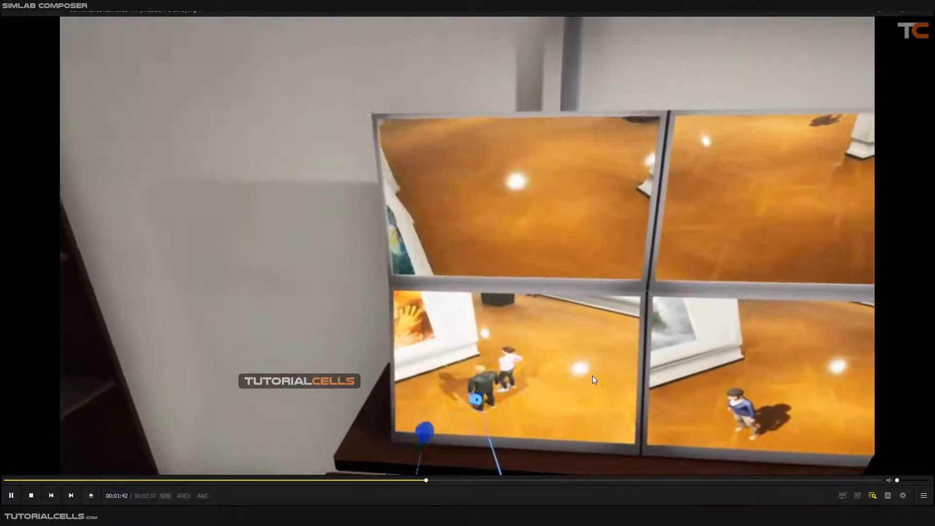
pyautogui.click(11, 494)
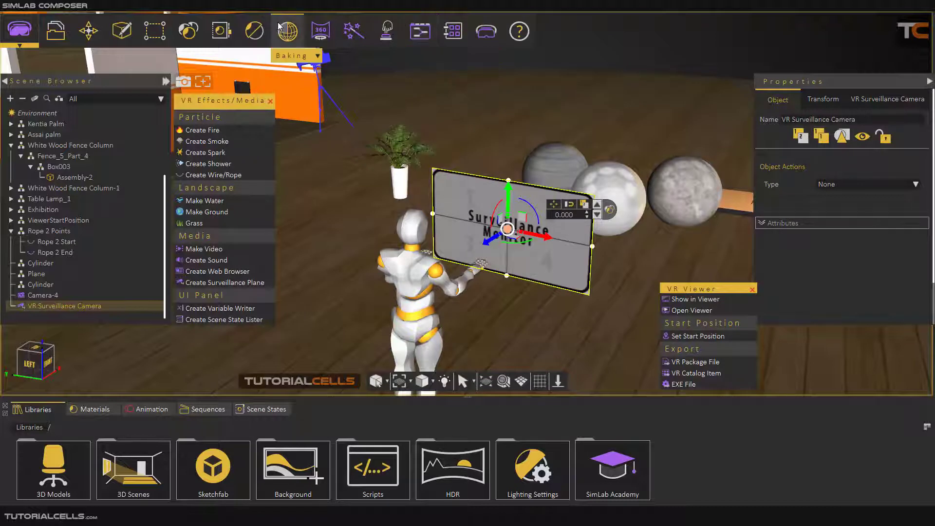
pyautogui.click(221, 29)
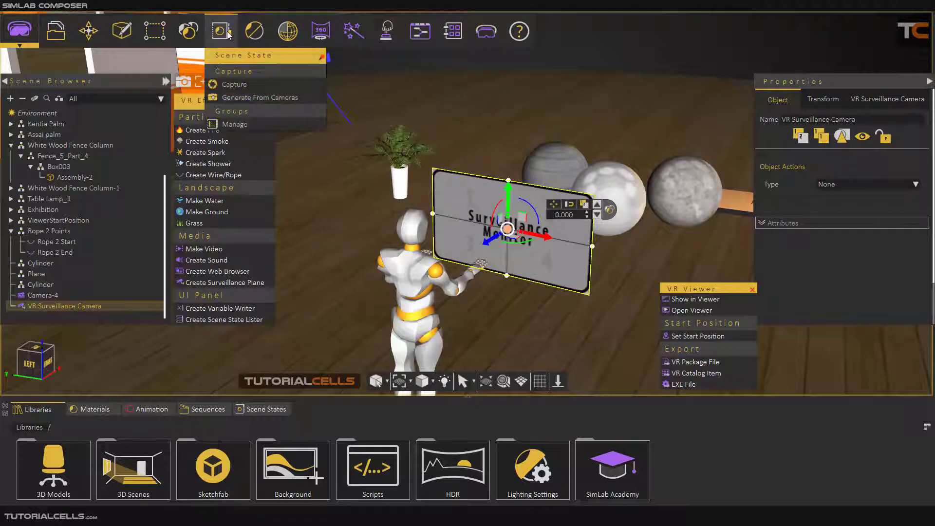
pyautogui.moveTo(442, 111)
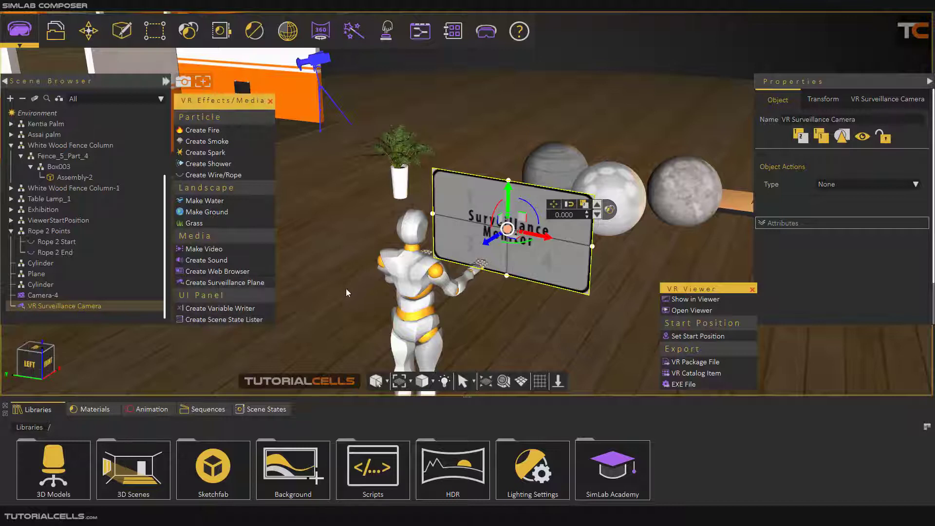
pyautogui.moveTo(351, 307)
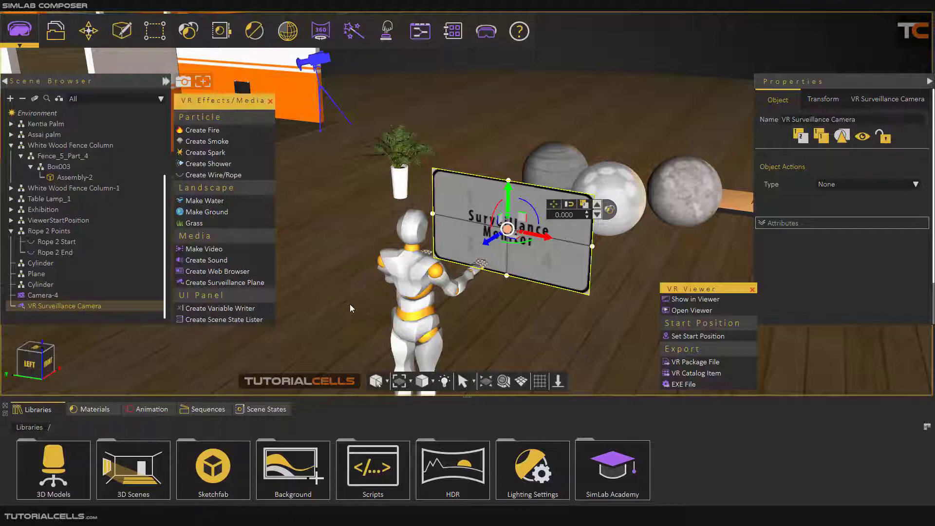